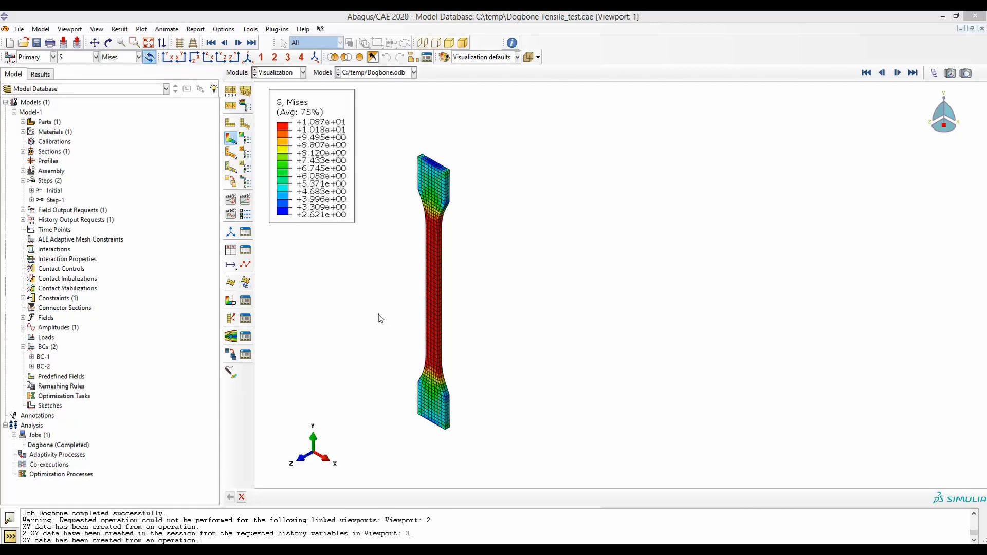
mouse_move(457, 370)
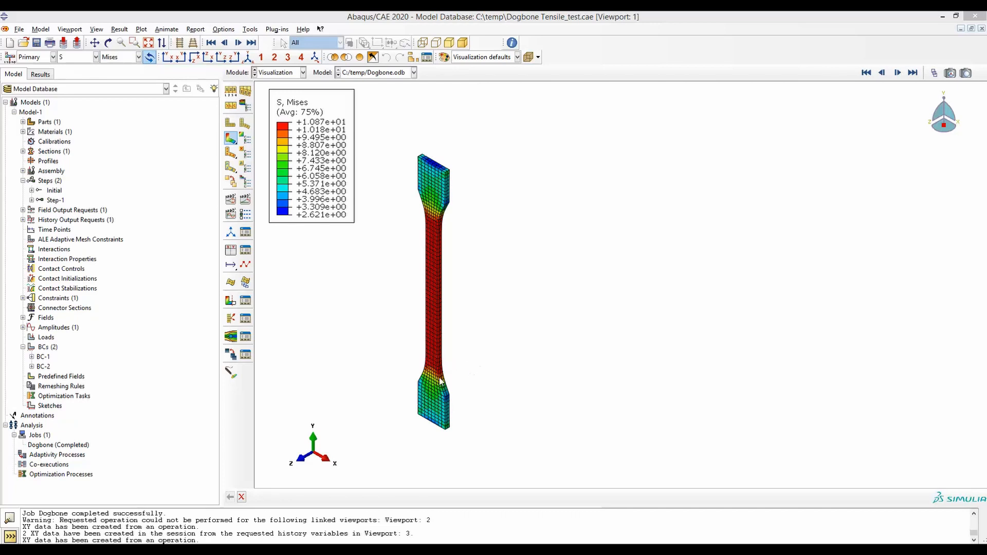
mouse_move(402, 365)
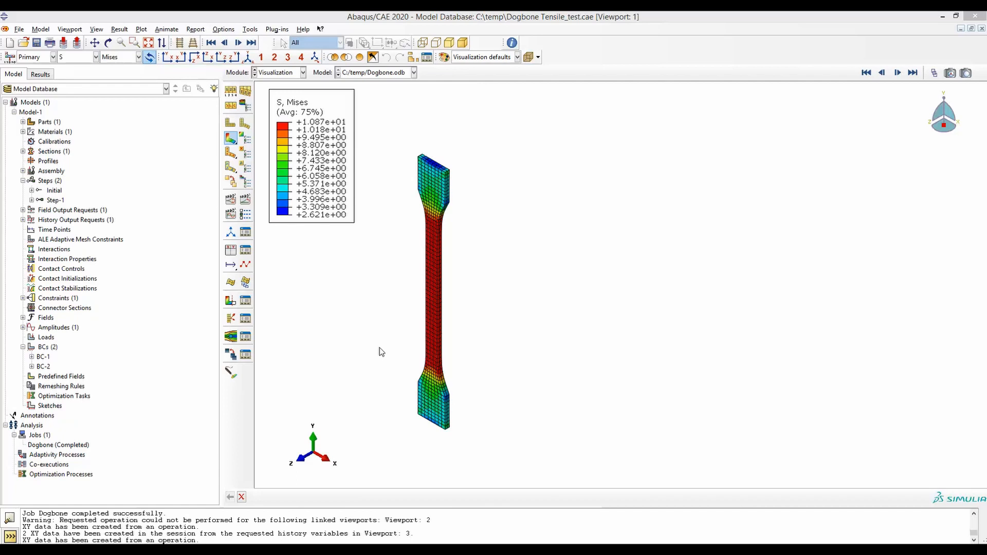
mouse_move(321, 275)
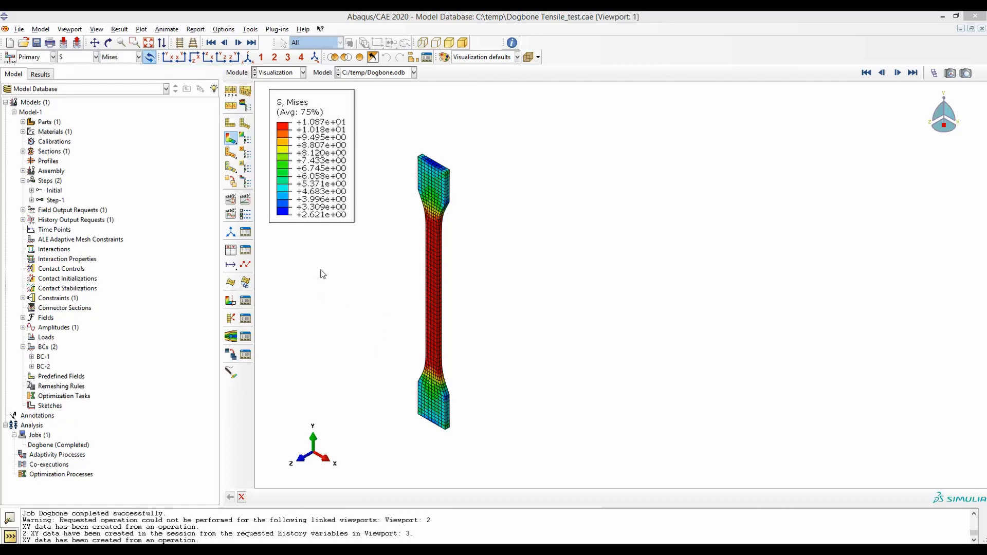
mouse_move(391, 291)
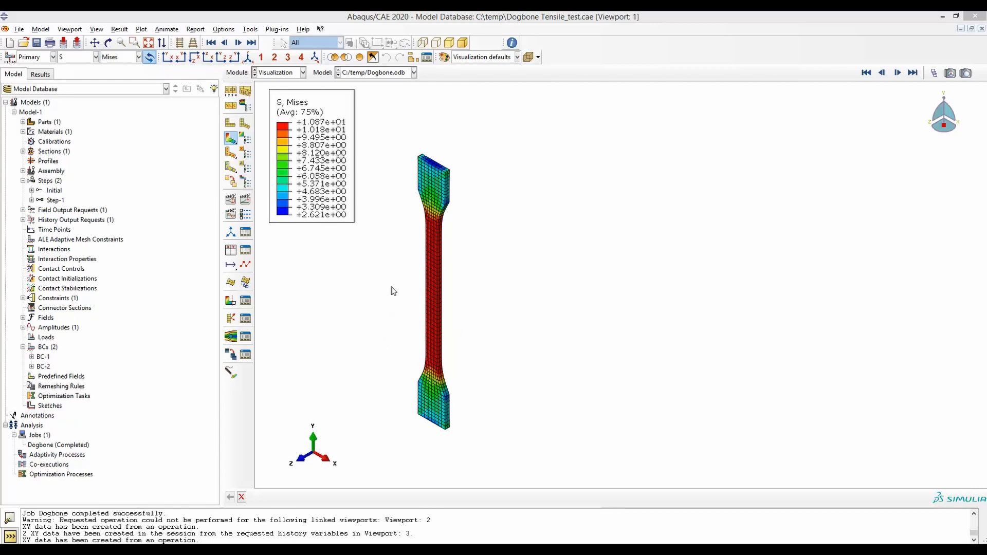
mouse_move(408, 252)
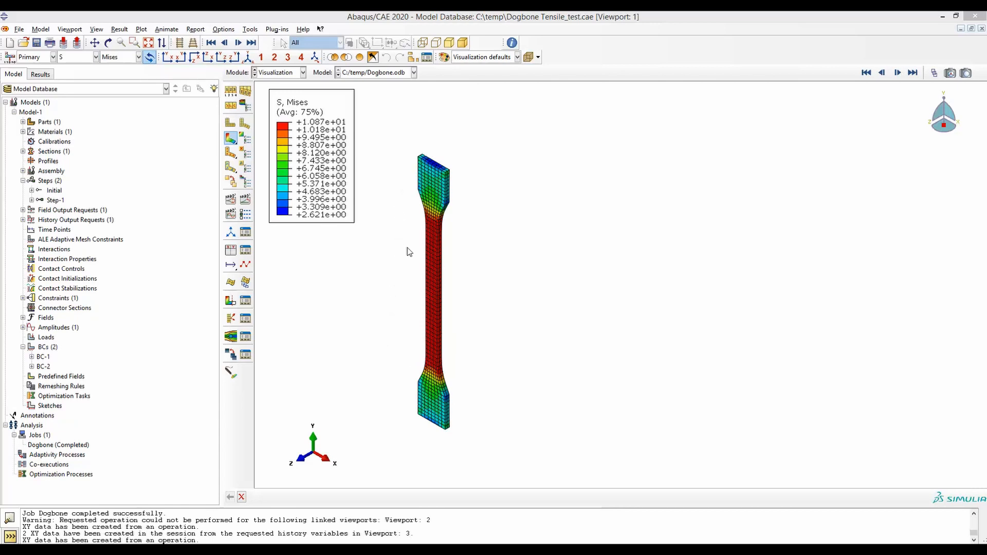
mouse_move(390, 337)
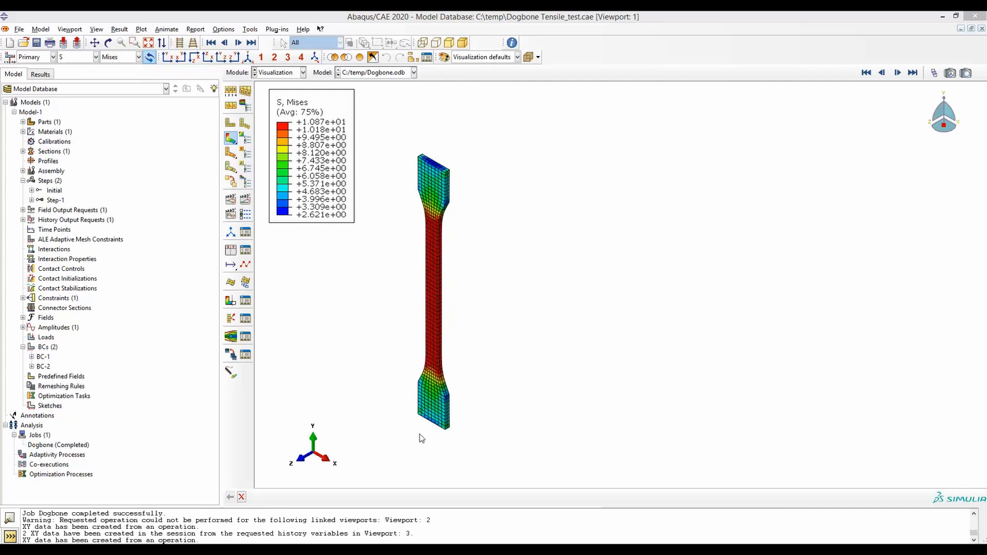
mouse_move(448, 284)
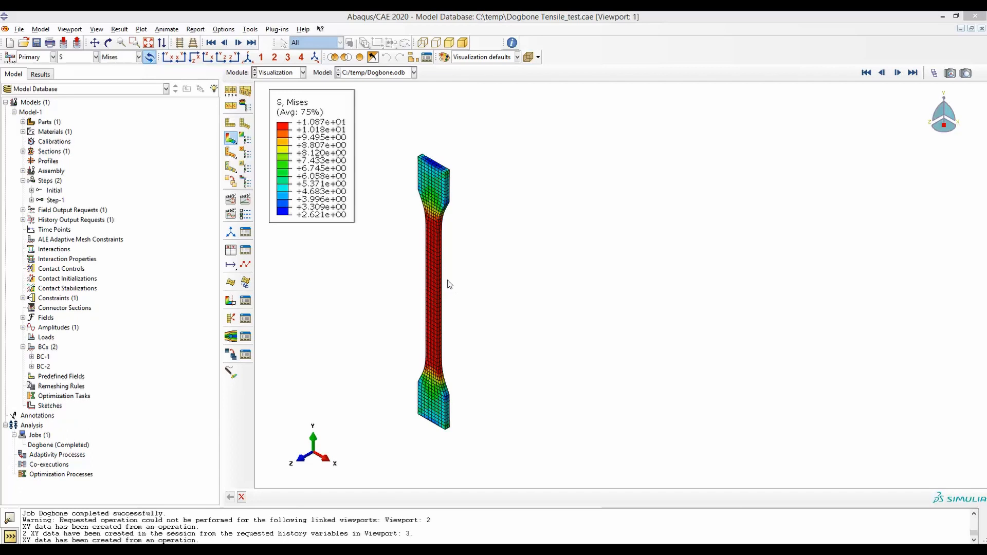
mouse_move(451, 240)
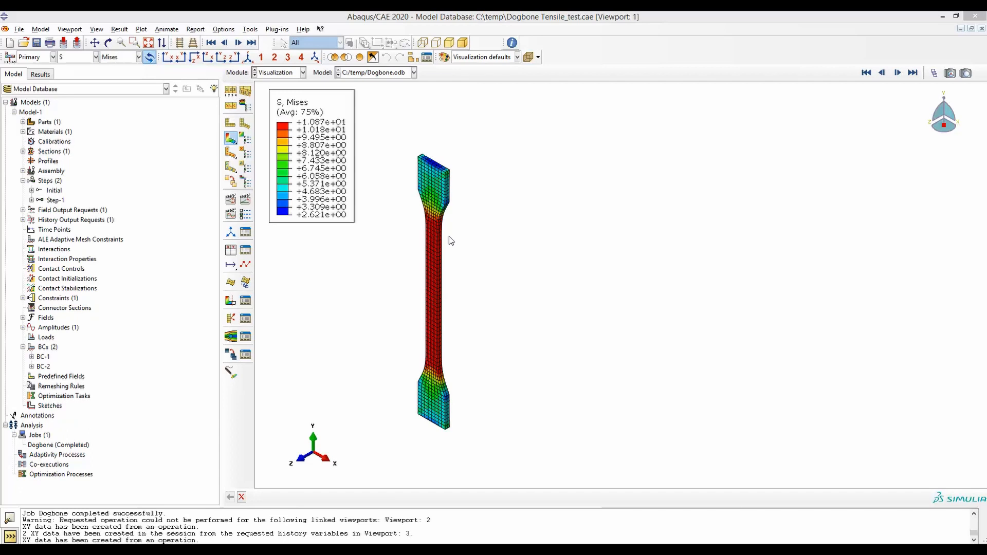
mouse_move(458, 217)
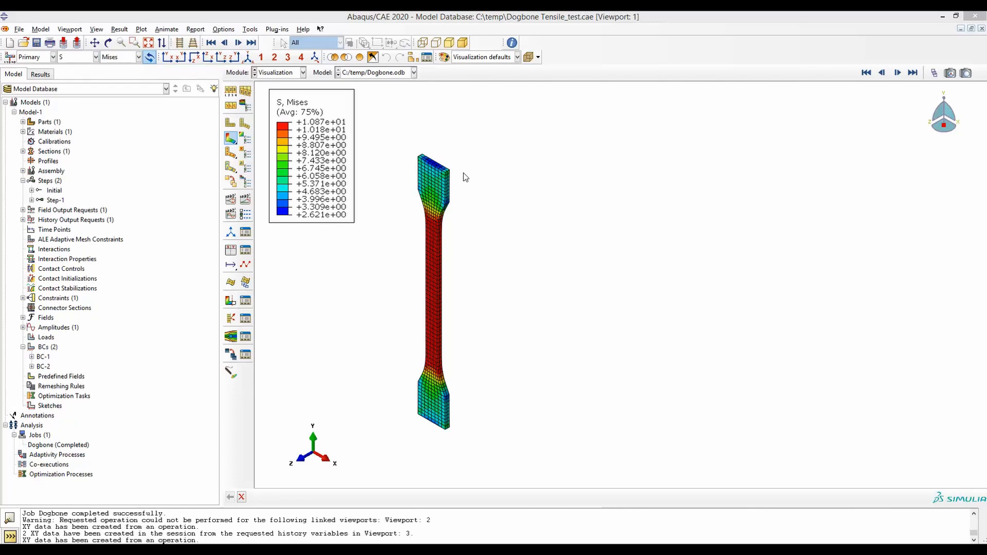
mouse_move(499, 230)
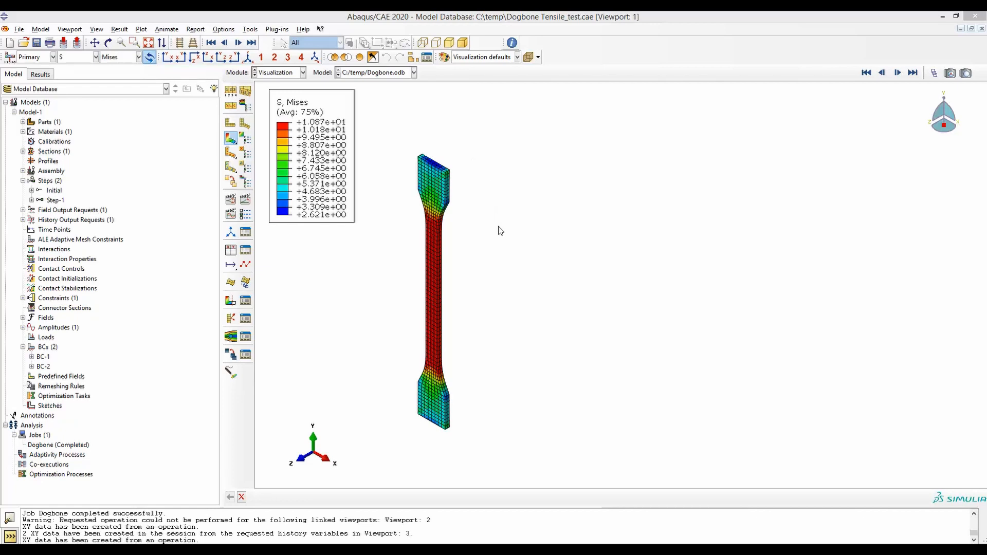
mouse_move(388, 205)
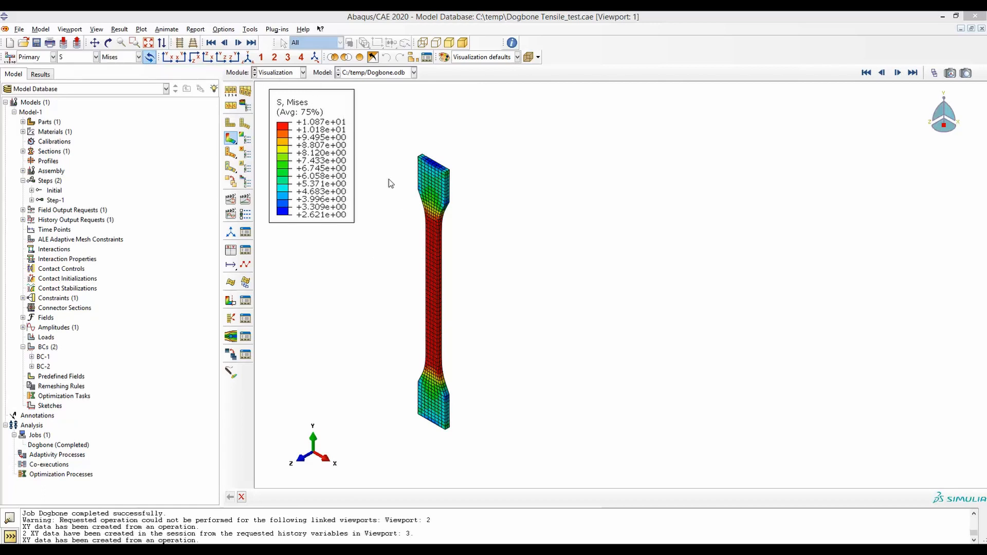
Switch the tree to the Results (output database) view and bring up the File menu
click(58, 445)
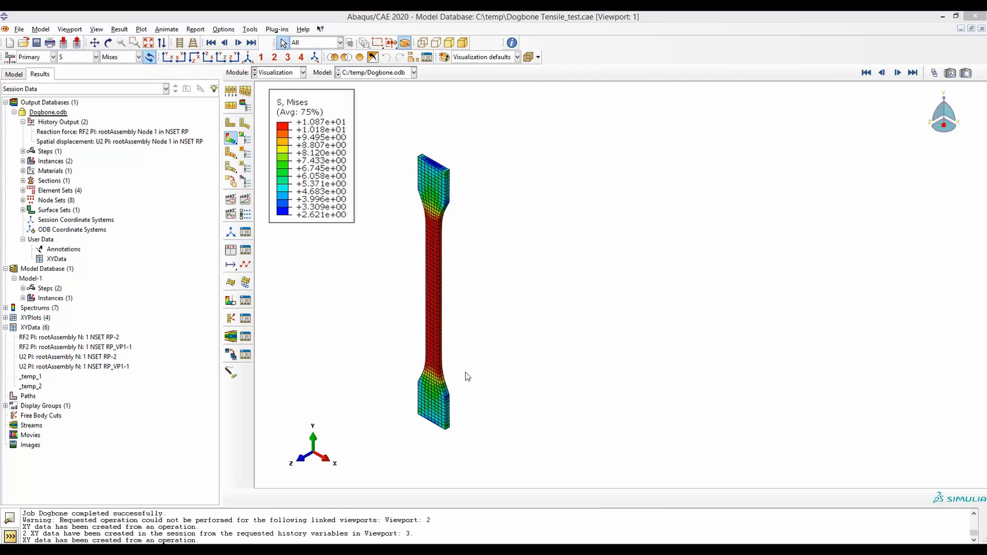
mouse_move(397, 246)
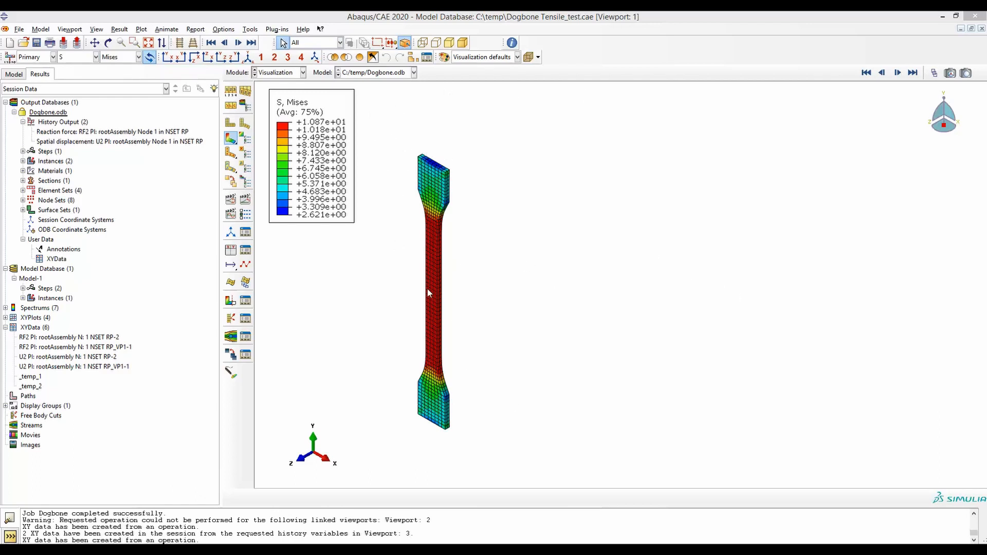
mouse_move(600, 179)
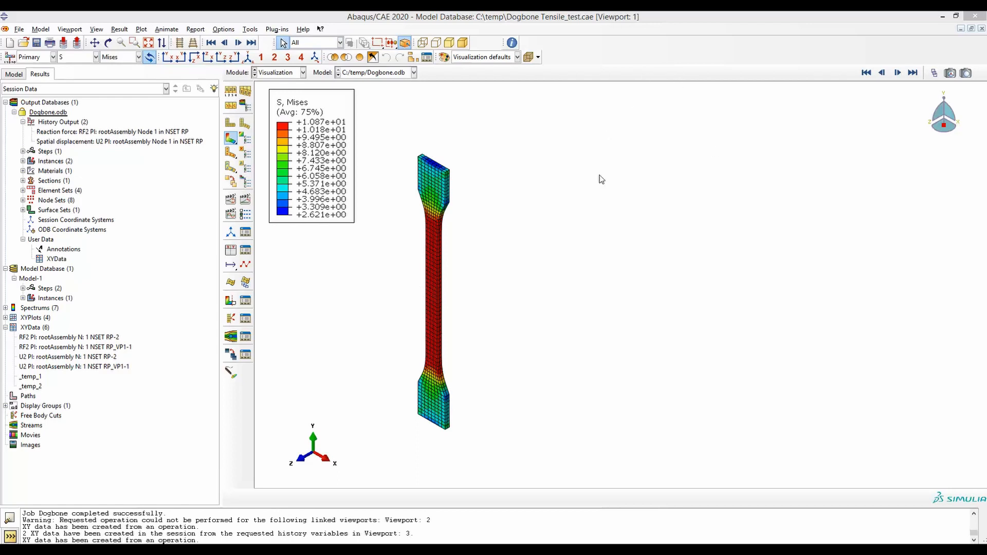
mouse_move(439, 296)
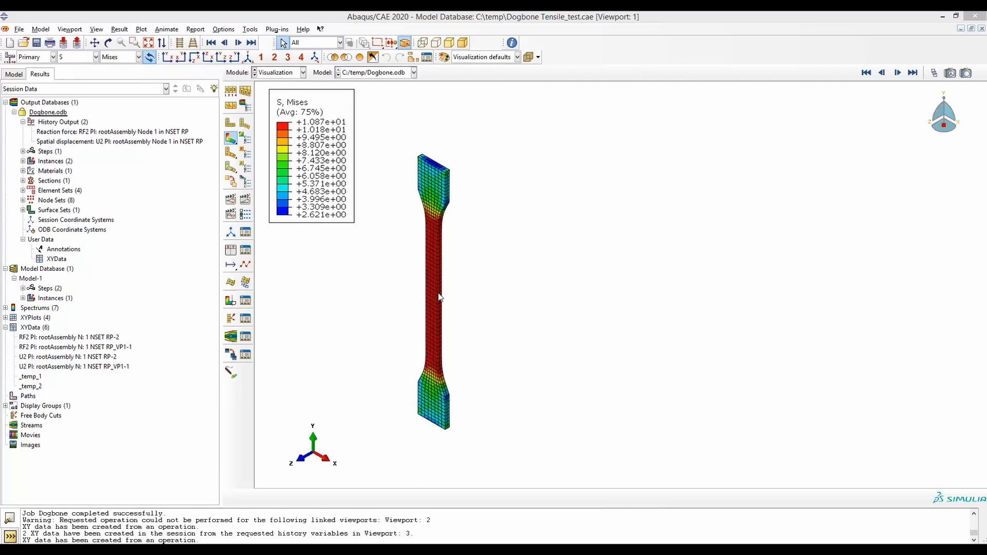
mouse_move(500, 220)
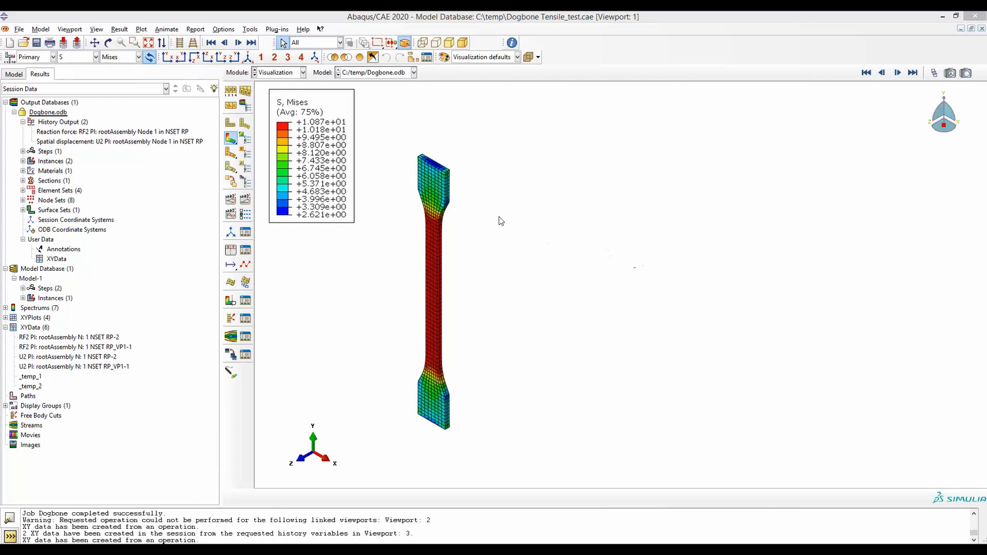
mouse_move(440, 419)
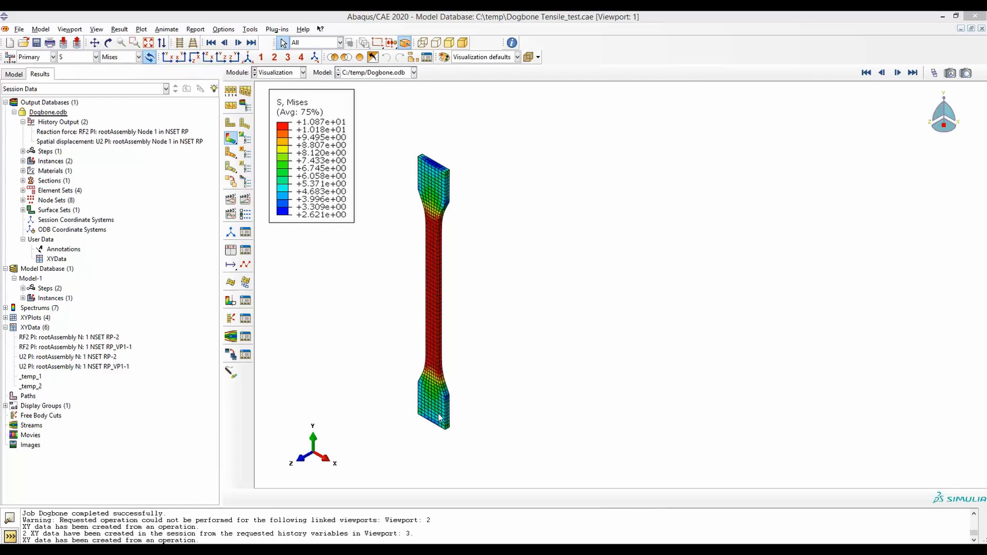
mouse_move(491, 177)
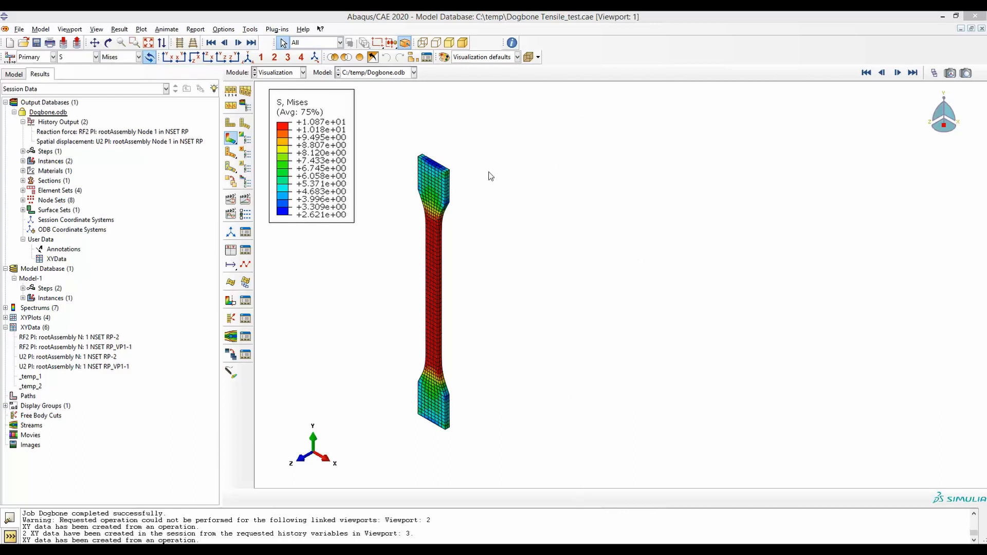
mouse_move(478, 252)
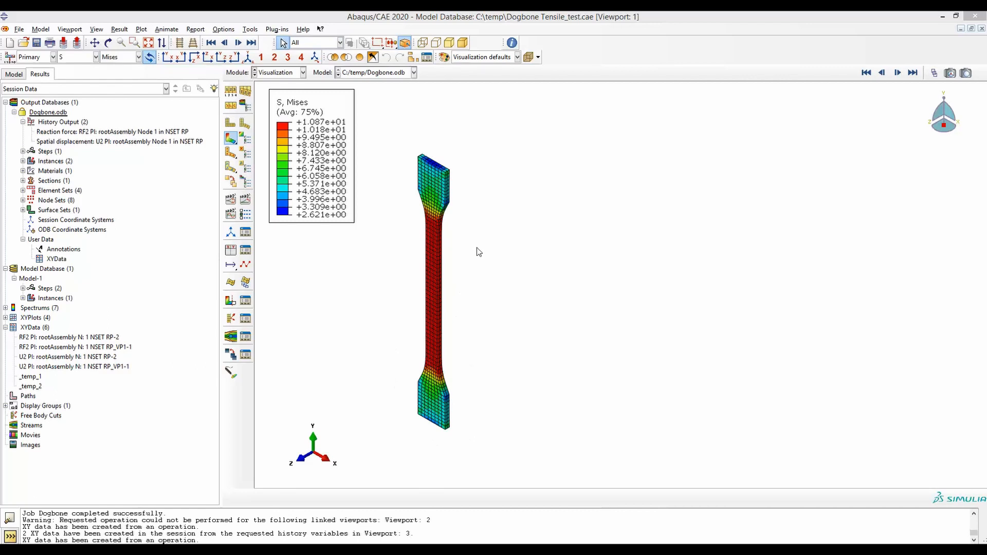
mouse_move(404, 146)
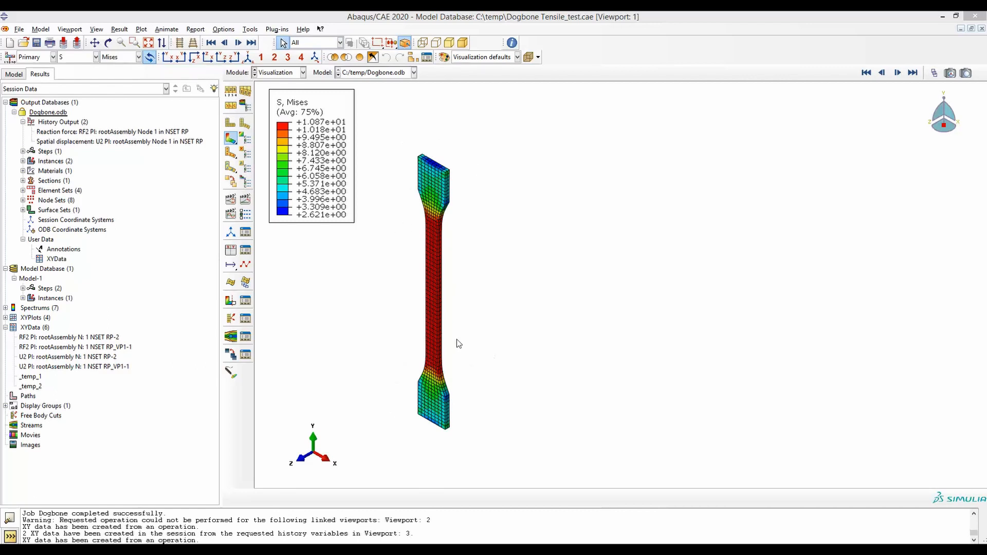
click(19, 29)
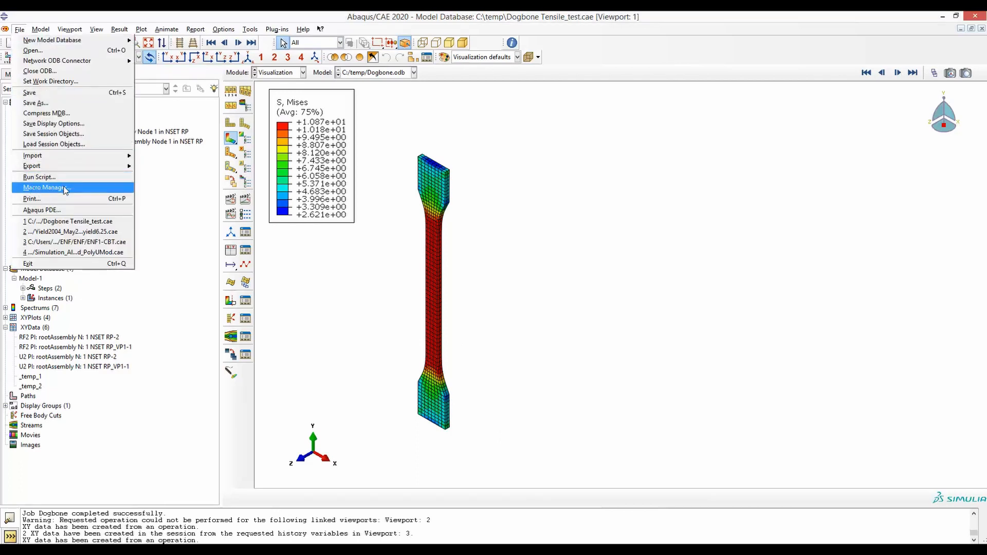
Create a macro named Linking_viewports in the Home directory via Macro Manager and start recording
click(379, 362)
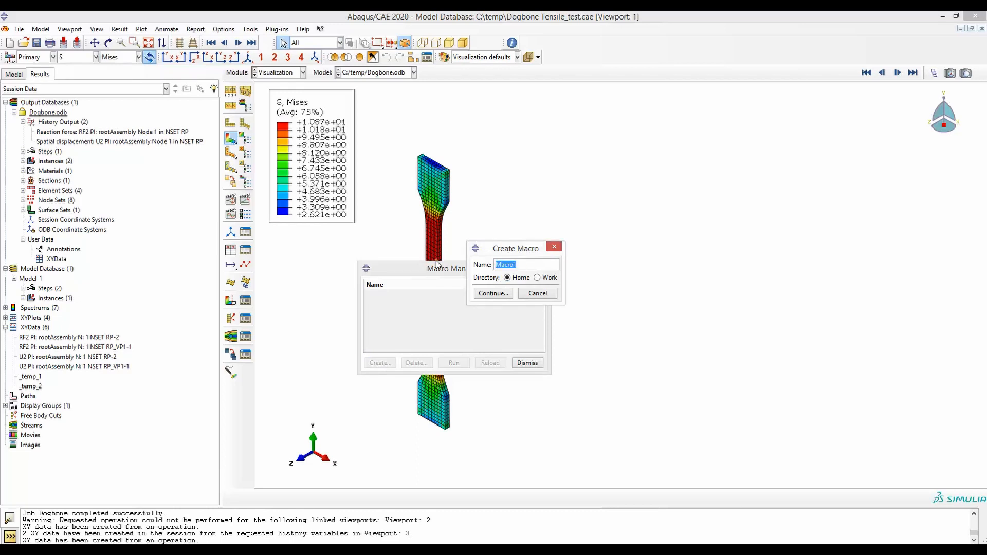
text(Linking_viewports)
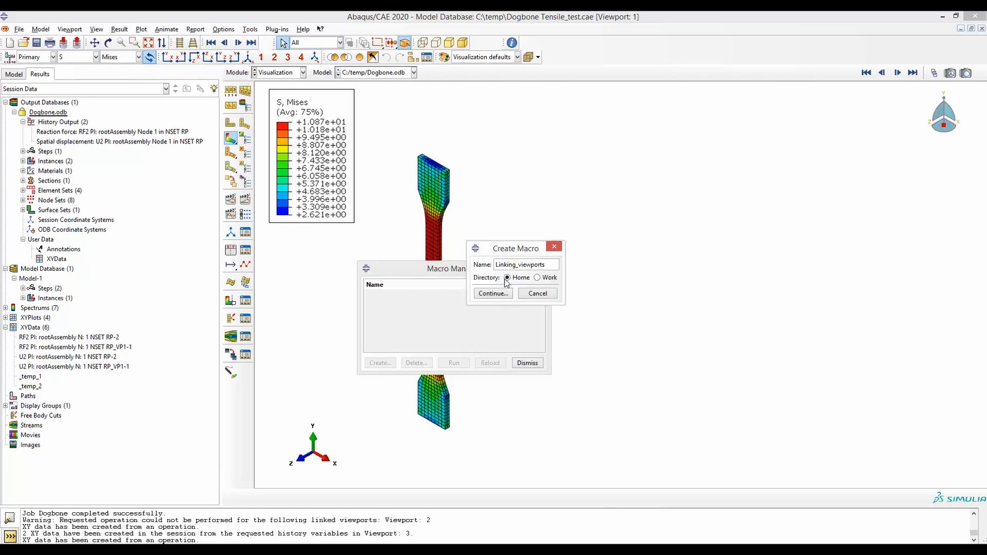
click(493, 294)
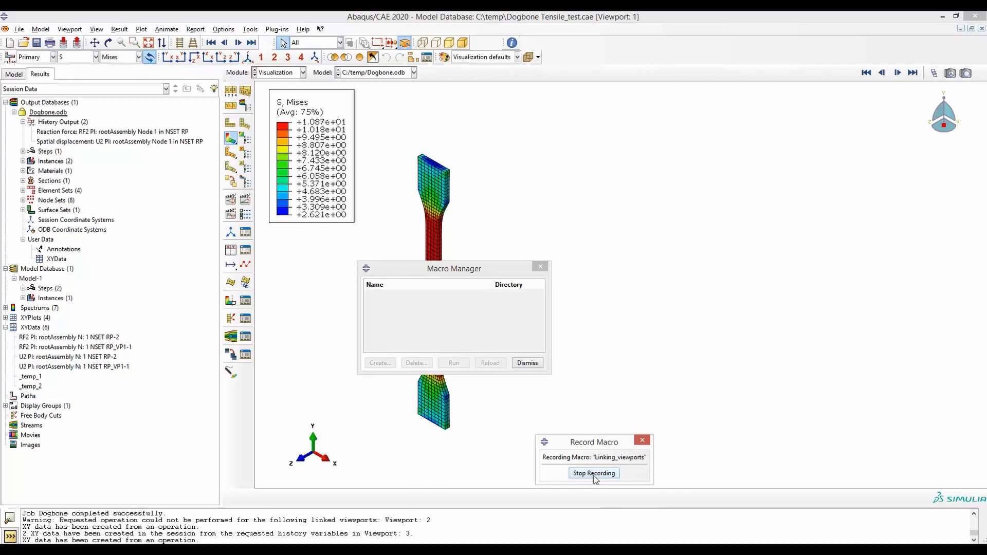
mouse_move(633, 466)
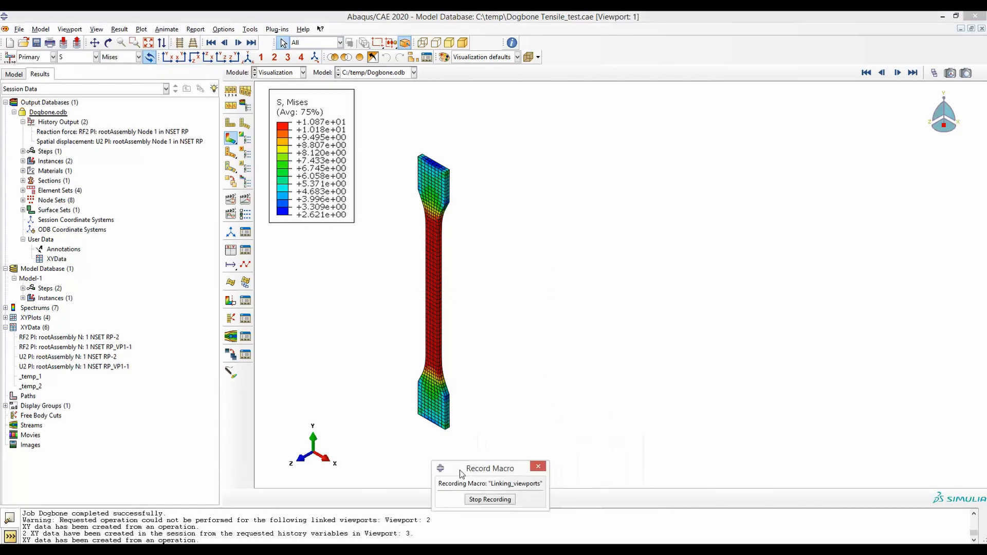
Tile Viewport 1 and Viewport 4 vertically side by side and show the dogbone face-on in both
drag(490, 468, 154, 450)
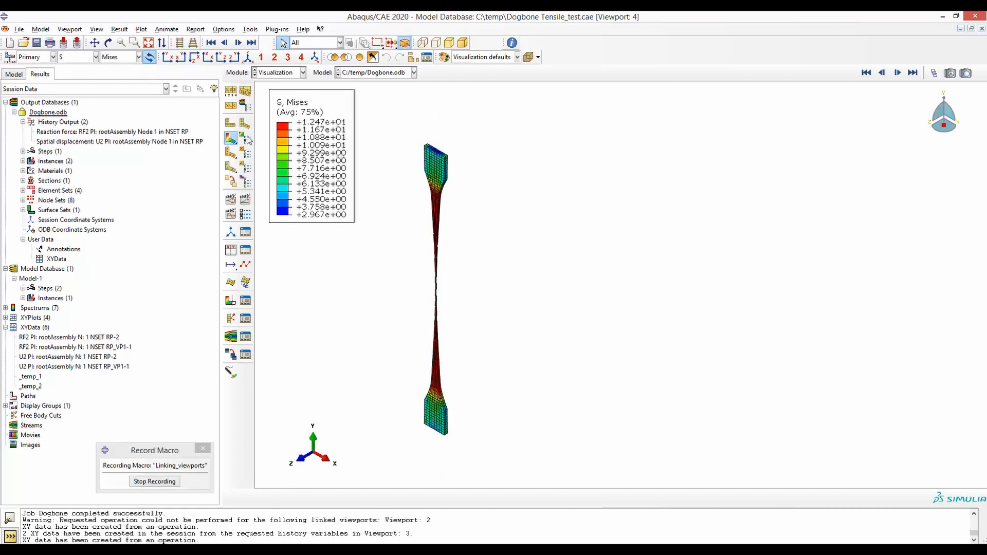
click(69, 29)
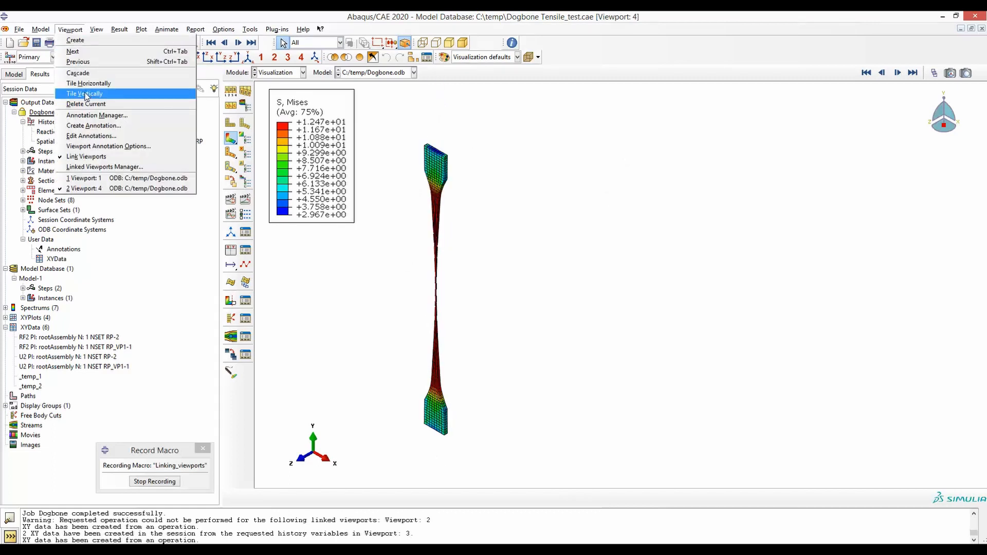
click(83, 93)
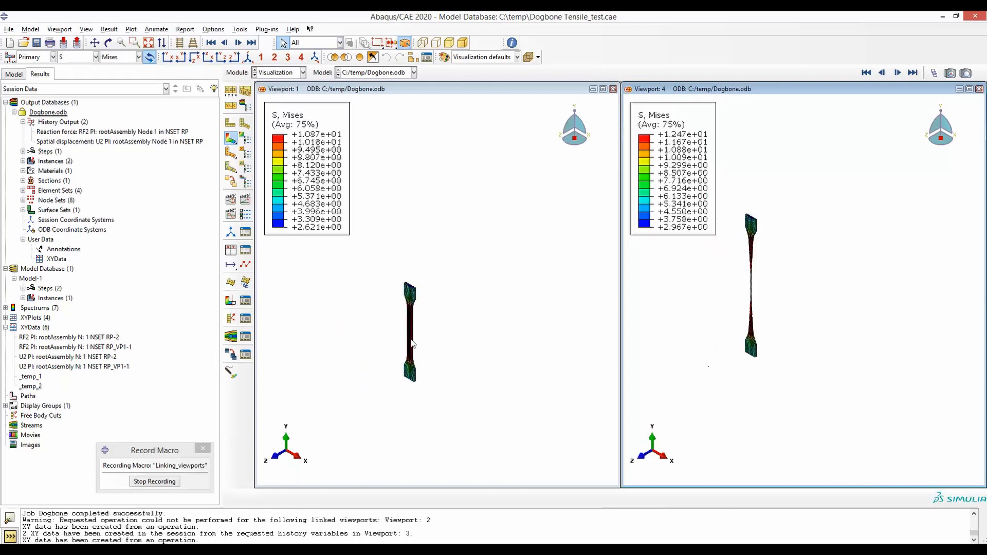
click(58, 28)
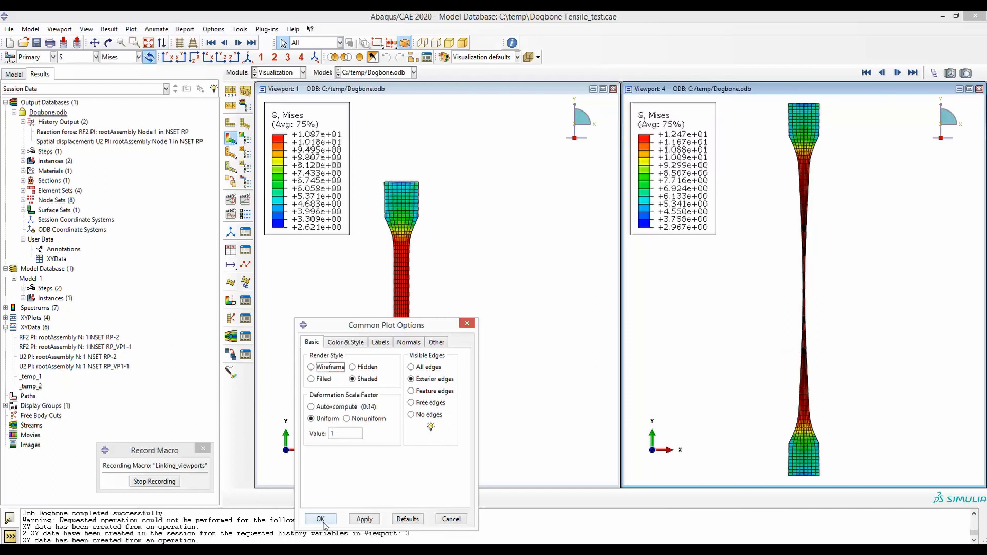
Confirm the uniform deformation scale of 1, then show Viewport 4 edge-on and auto-fit it
click(320, 518)
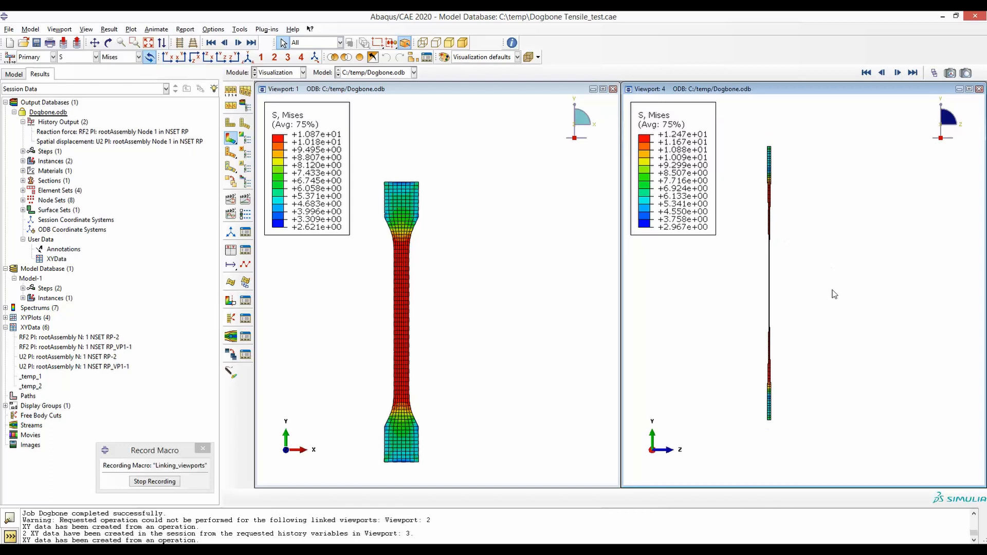
click(59, 29)
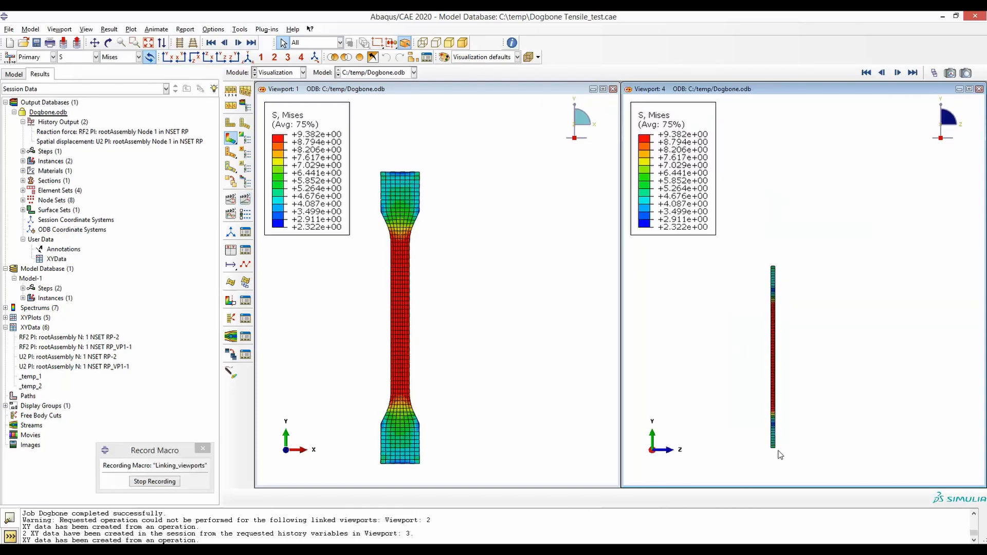
click(59, 29)
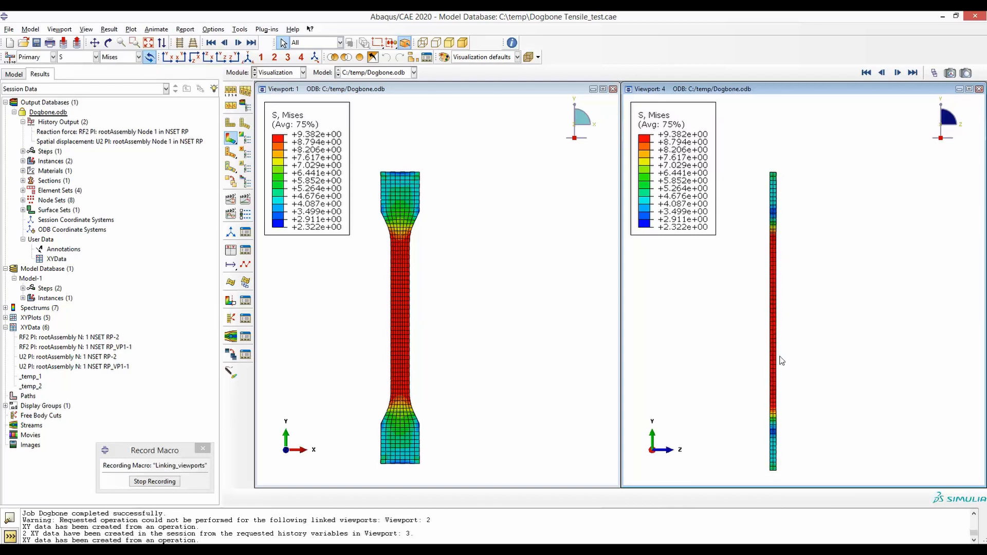
Animate the time history in both viewports and stop recording to save Linking_viewports
click(59, 29)
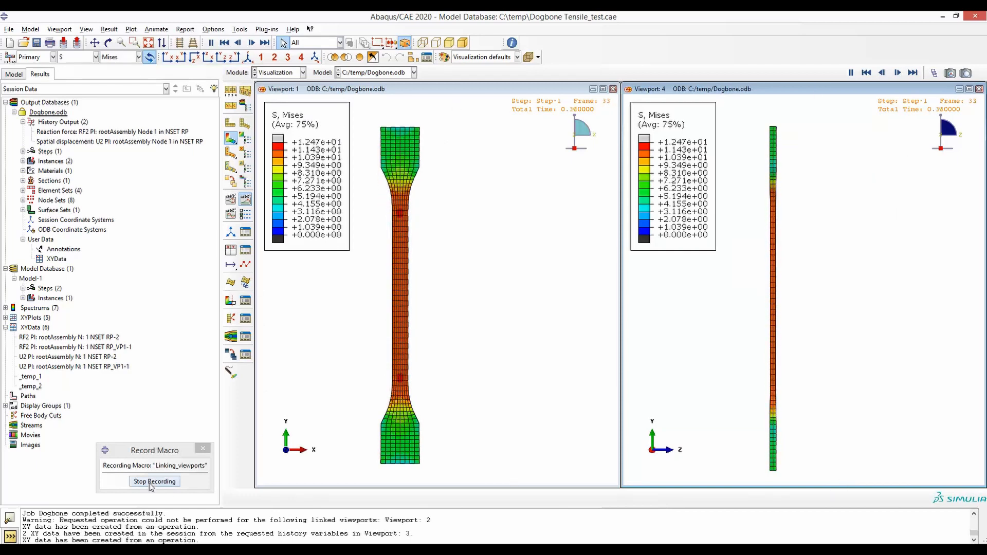
click(154, 482)
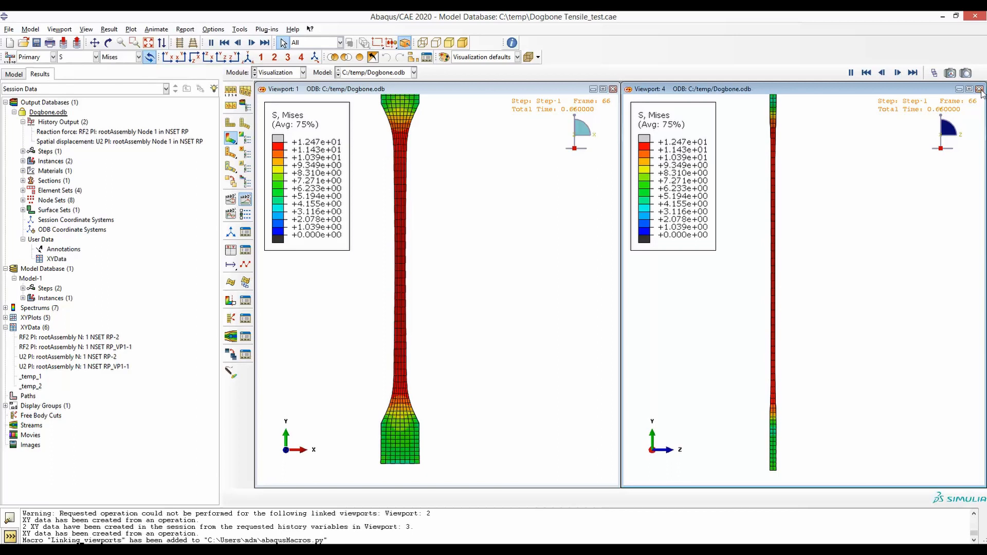
Close Viewport 4 and edit BC-1 to prescribe a U2 displacement of 30
click(979, 88)
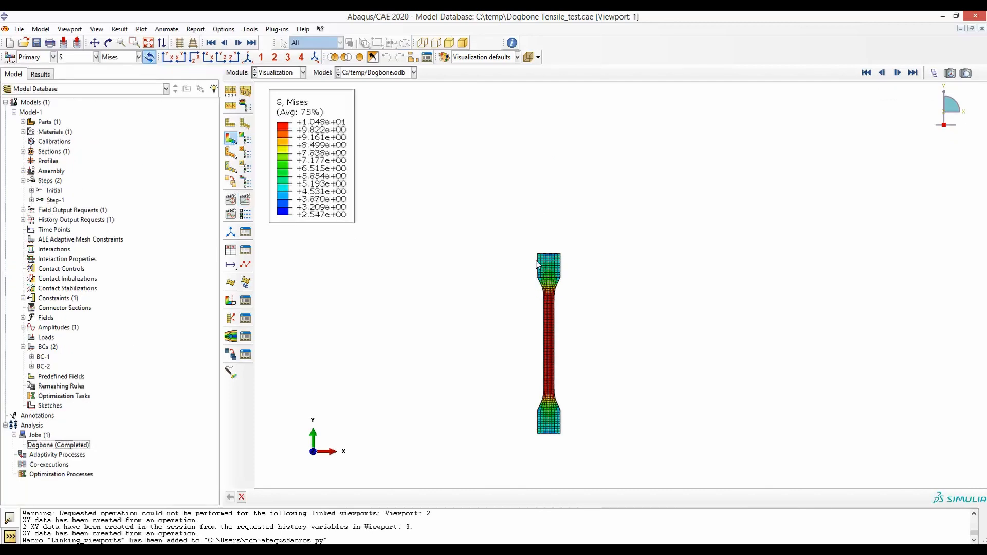
mouse_move(545, 260)
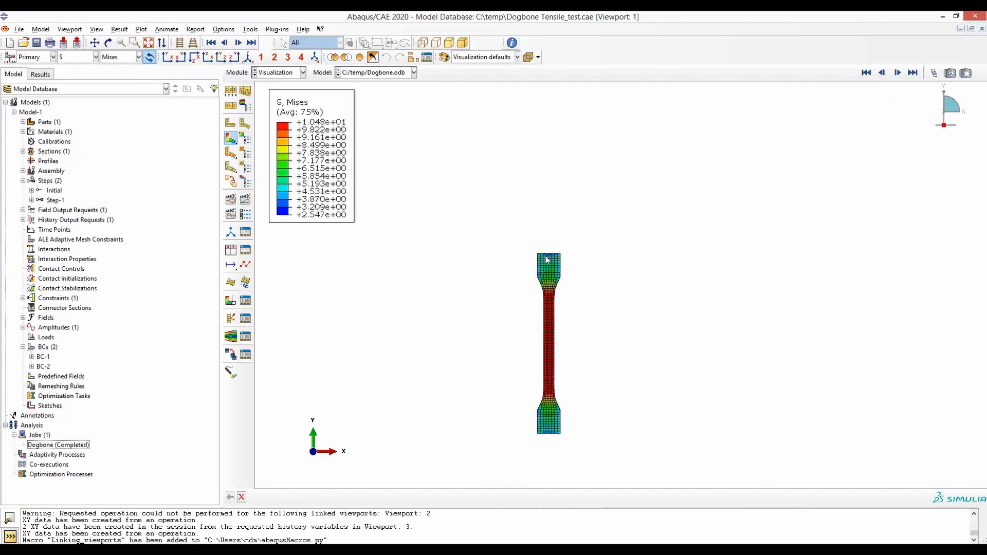
double_click(43, 371)
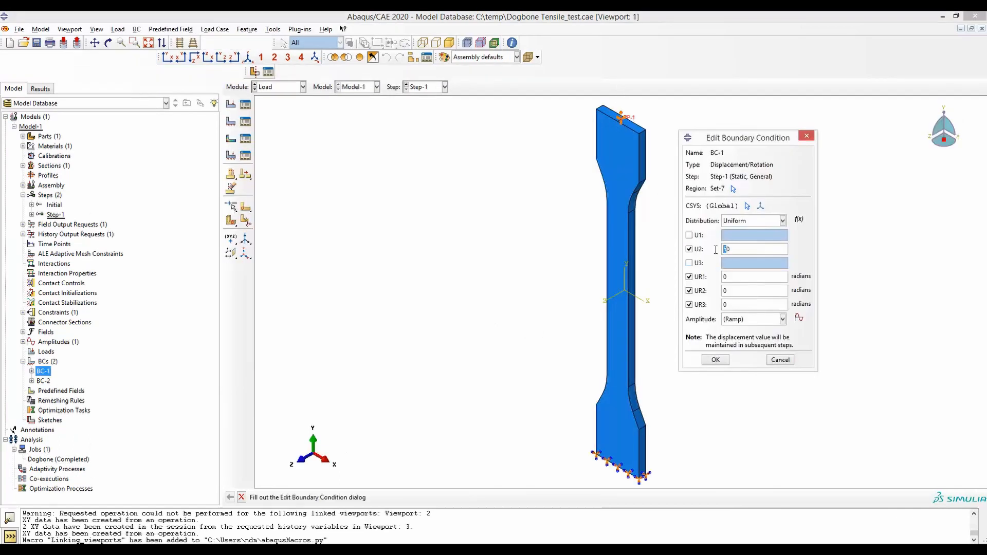
text(30)
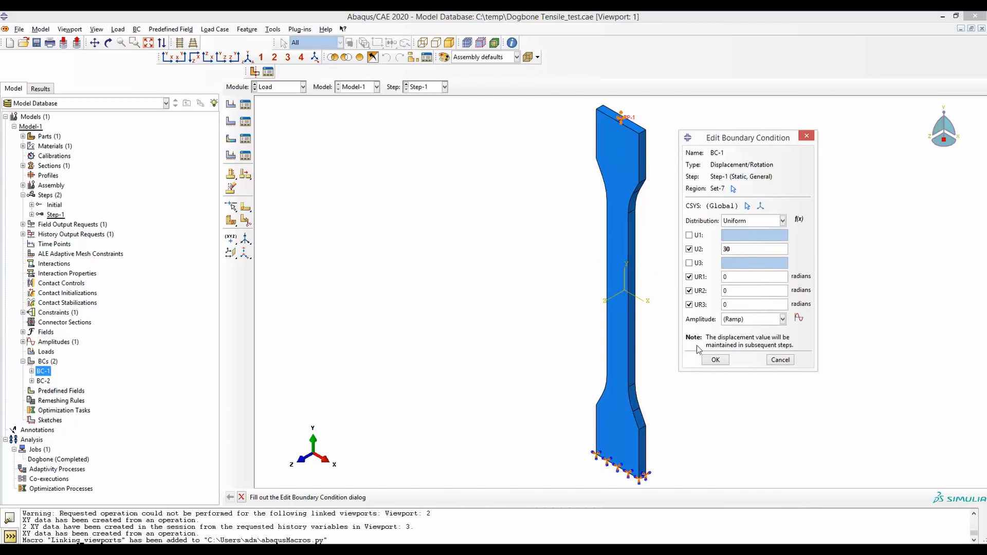
click(715, 359)
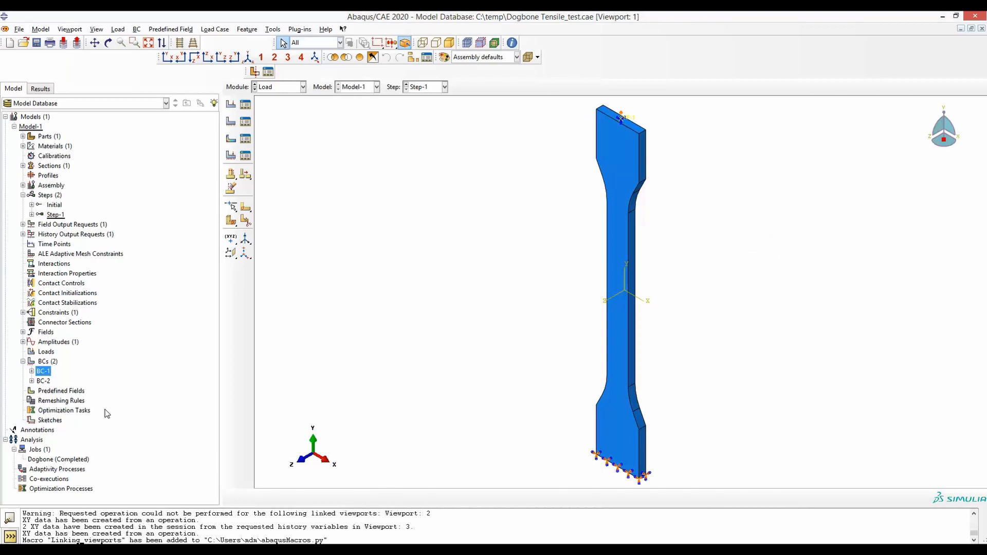
Resubmit the Dogbone job and open its new results in the Visualization module
right_click(58, 460)
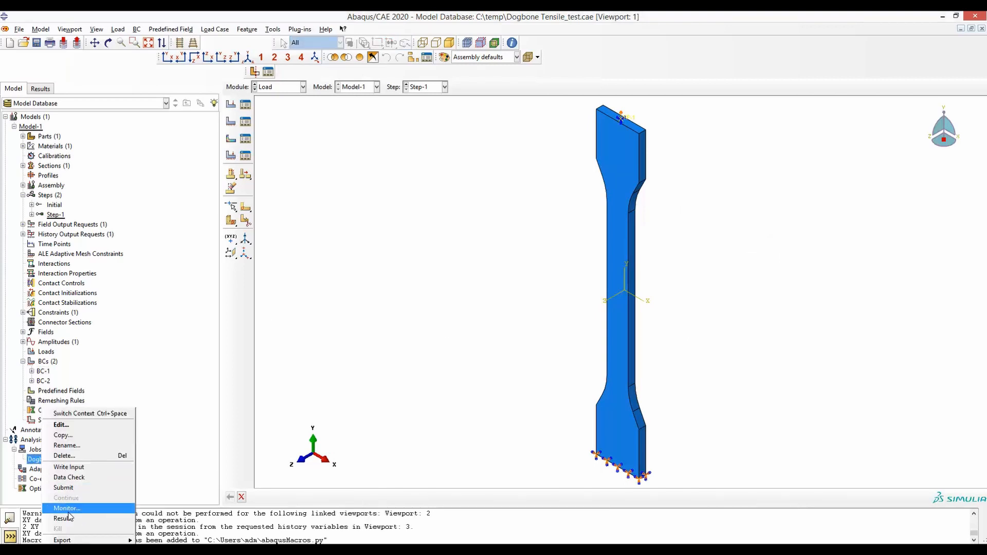
click(63, 488)
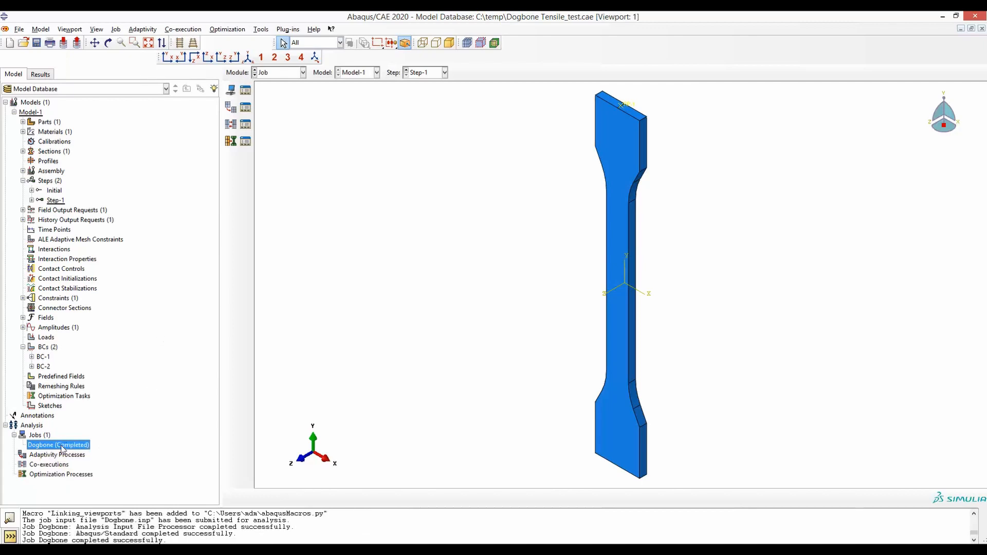
right_click(58, 445)
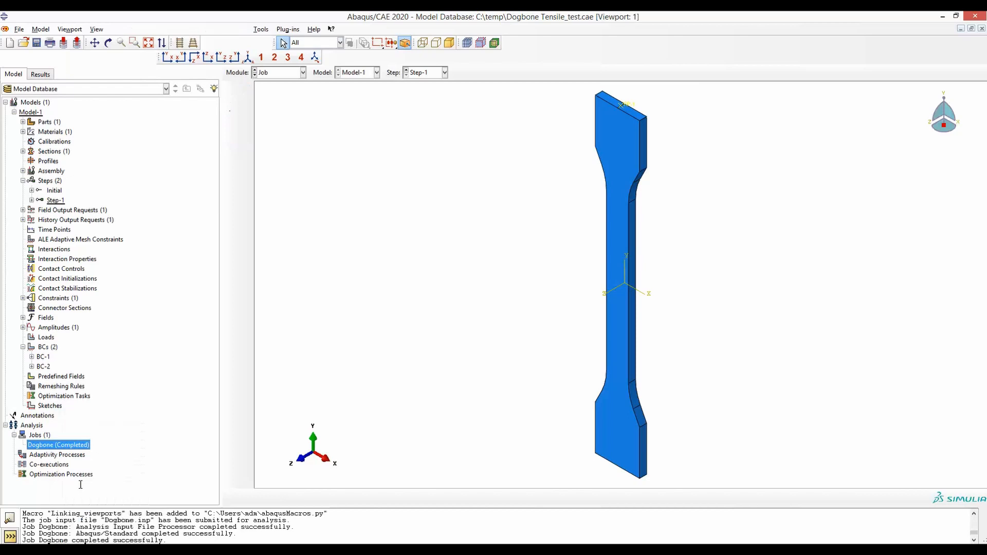
click(39, 74)
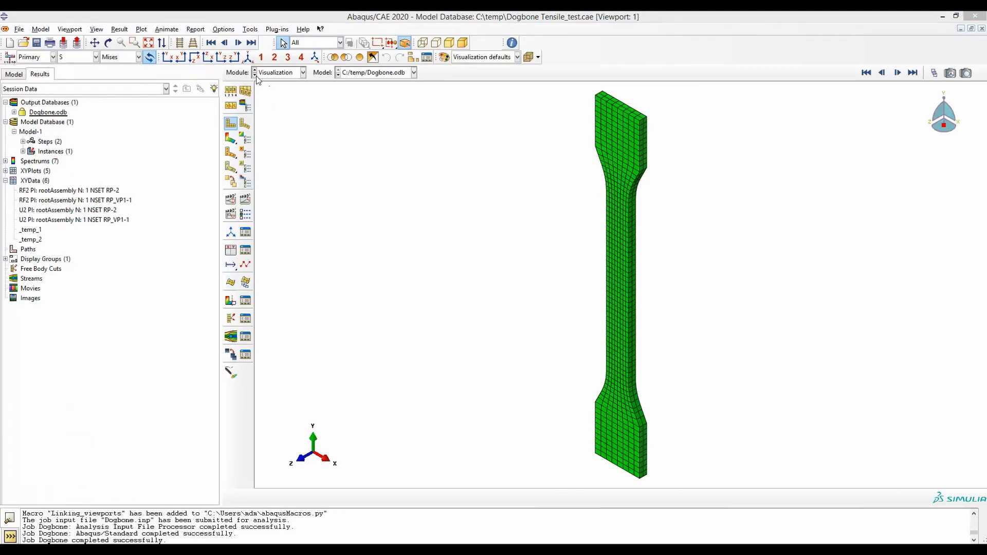
mouse_move(429, 149)
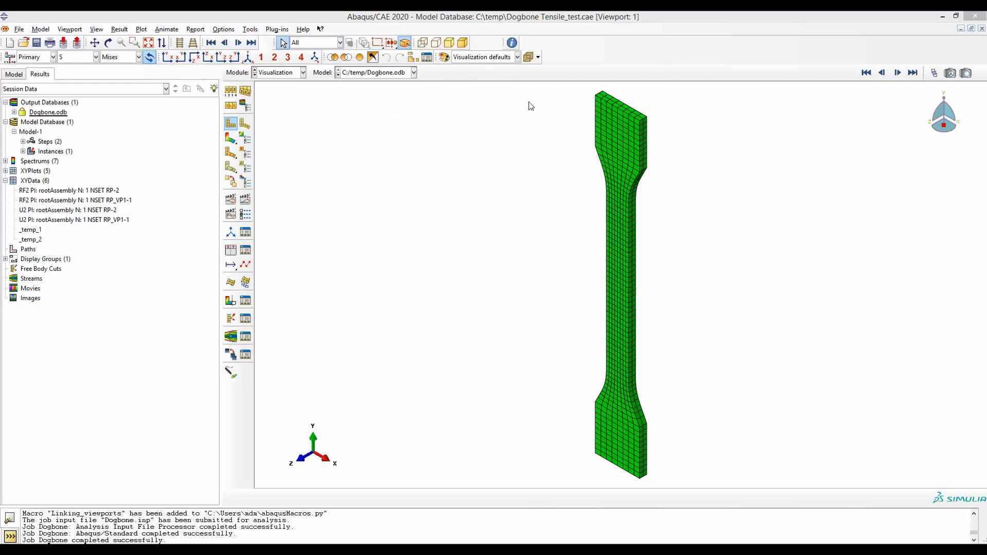
mouse_move(561, 155)
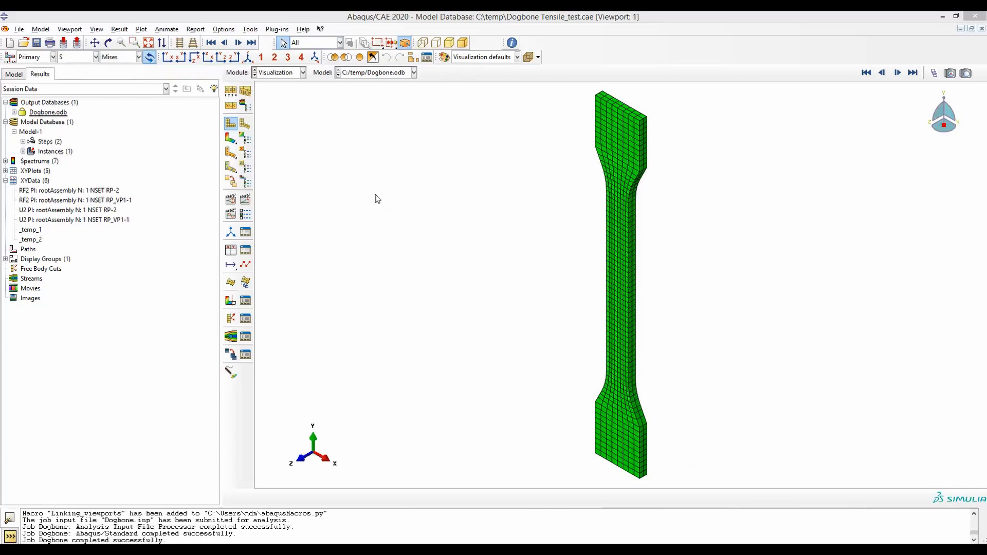
mouse_move(337, 123)
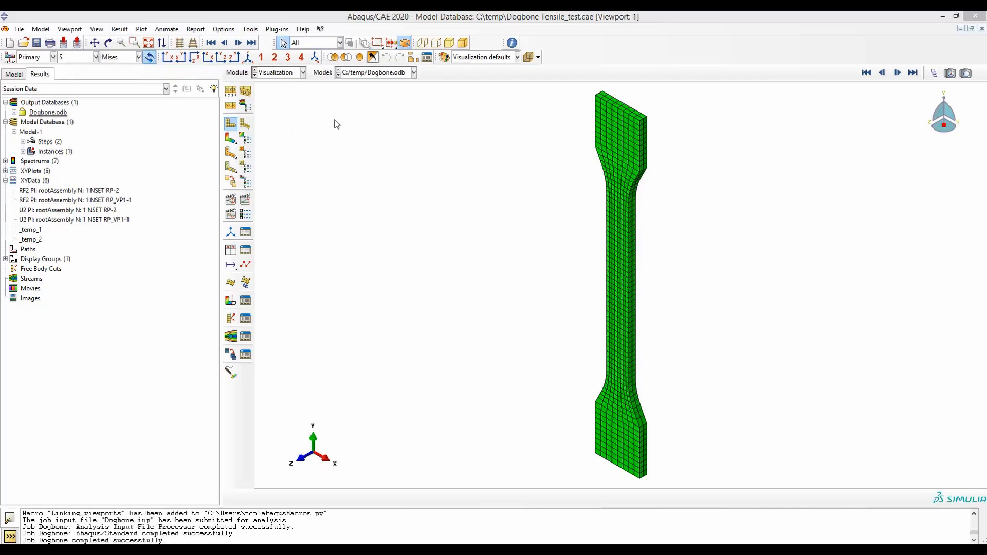
mouse_move(620, 110)
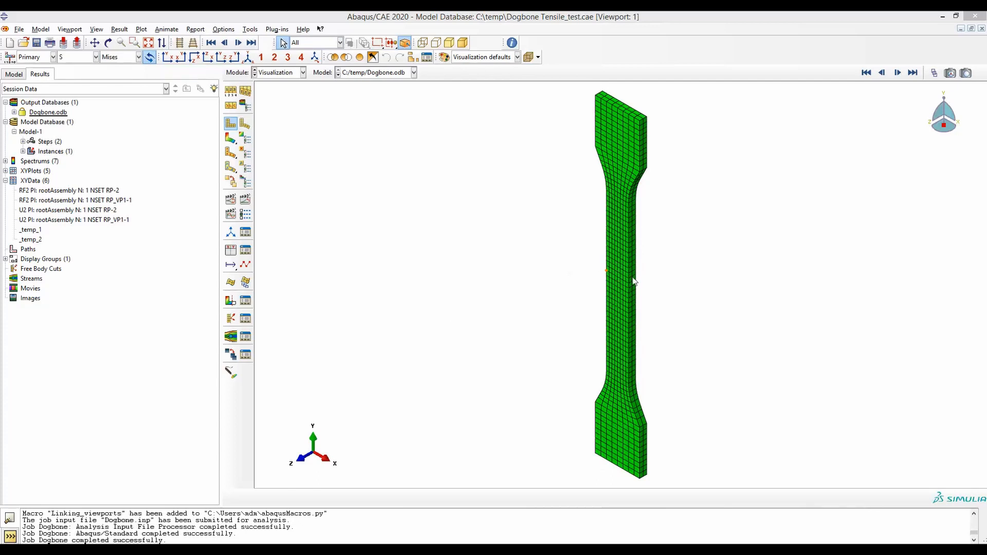
mouse_move(634, 284)
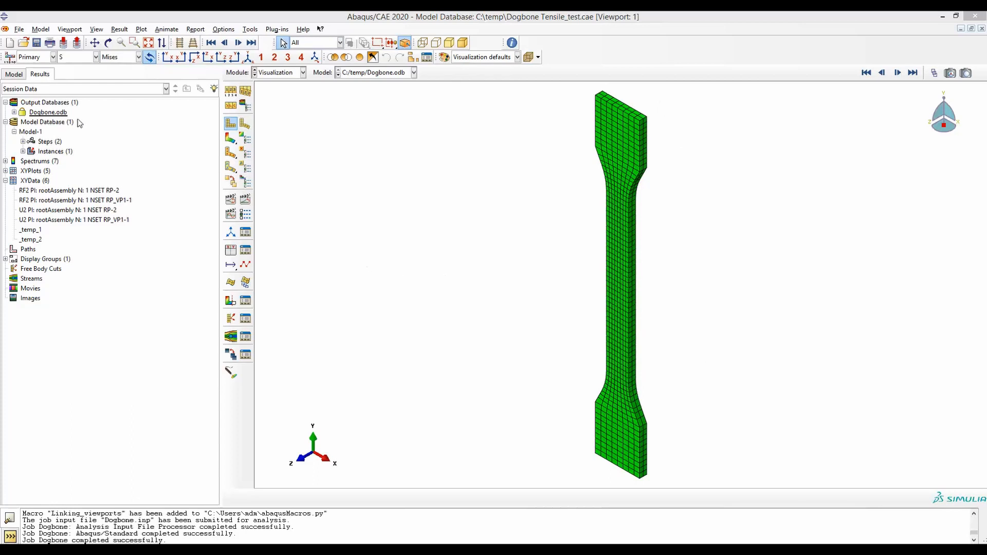
Browse the Viewport menu over the updated Dogbone.odb mesh
click(70, 29)
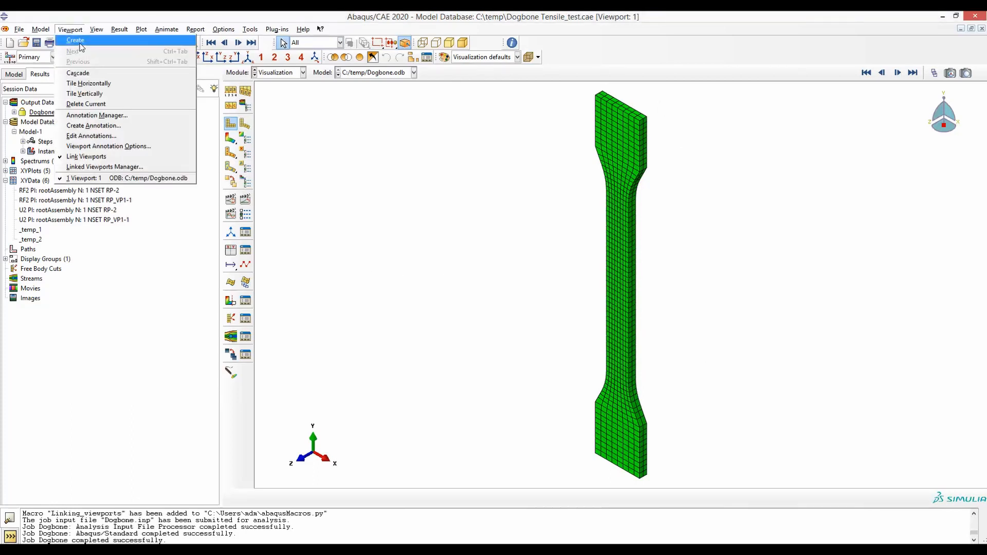
mouse_move(85, 93)
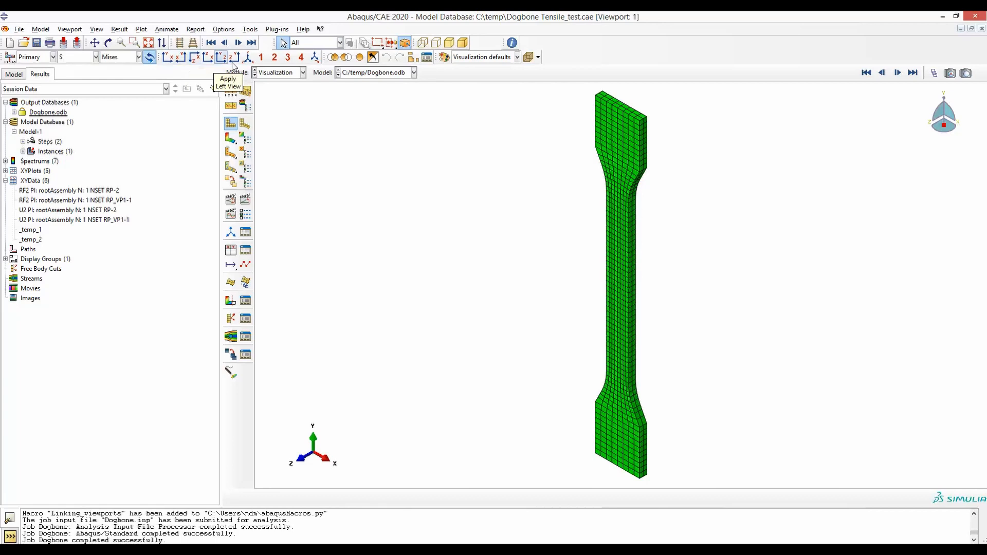
mouse_move(504, 277)
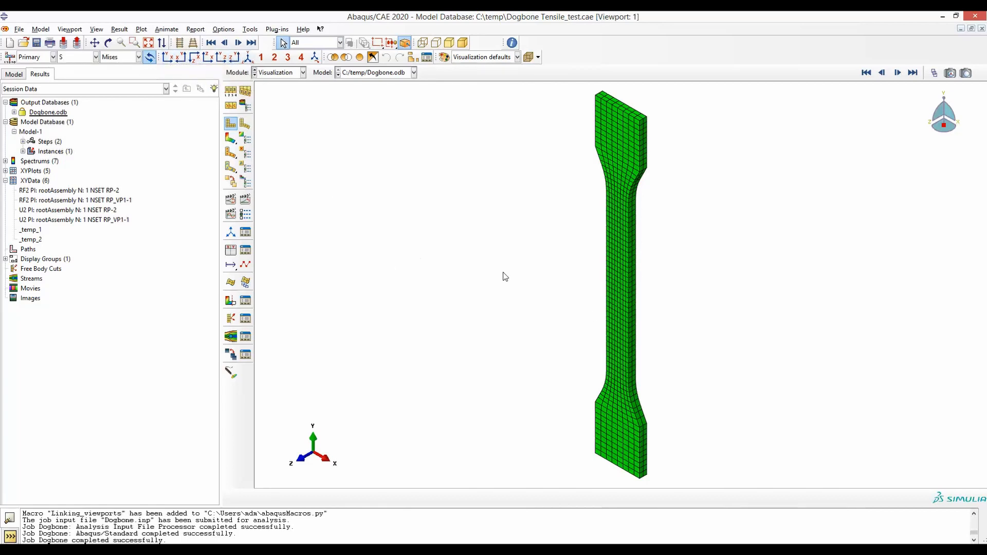
mouse_move(829, 273)
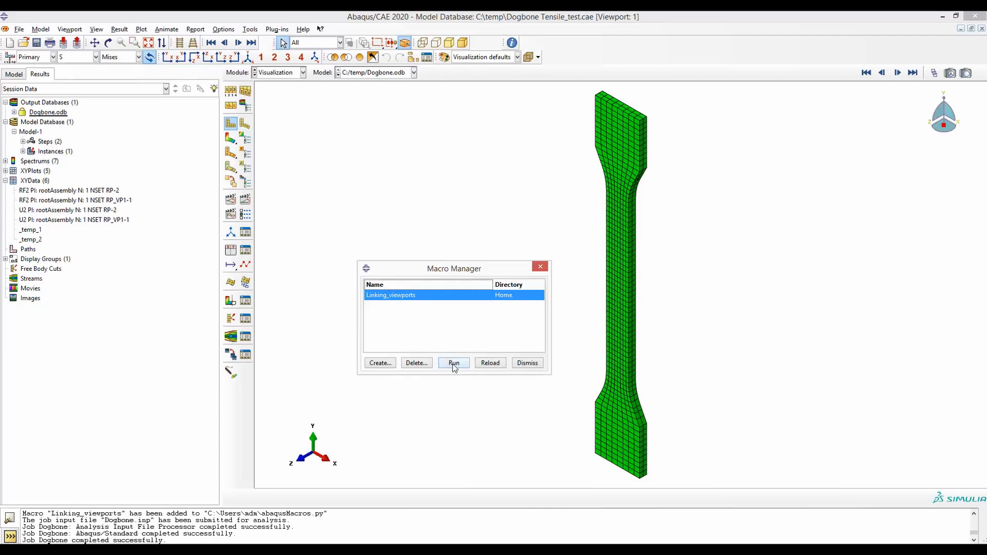
Run the Linking_viewports macro and animate the rebuilt side-by-side Mises stress views
click(452, 362)
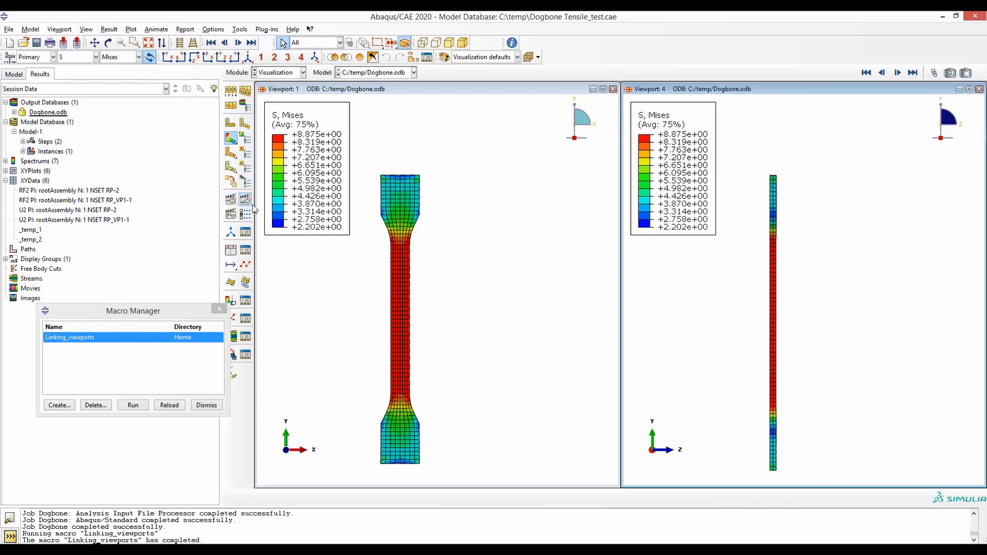
click(238, 42)
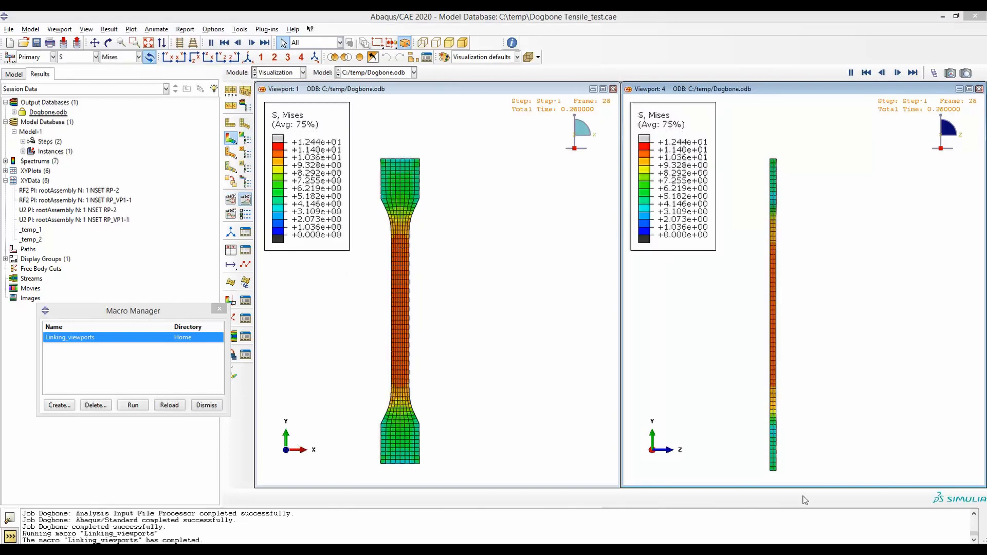